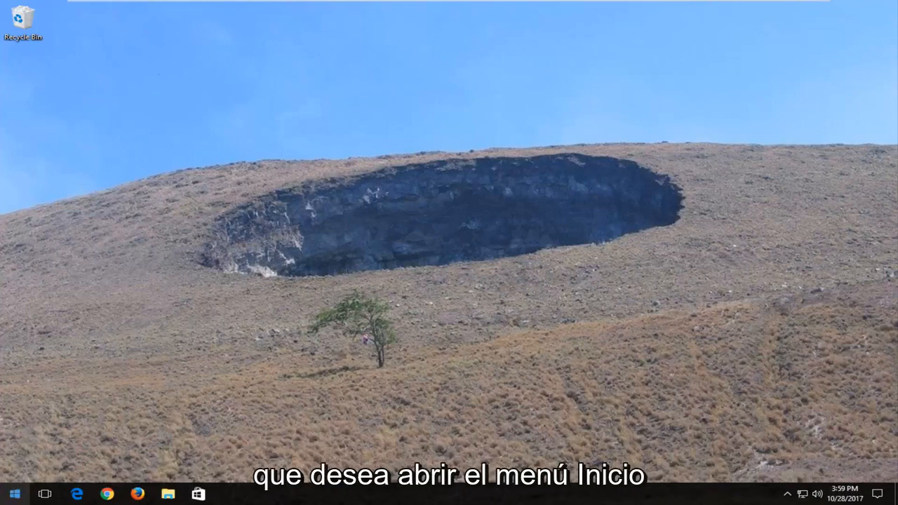
# - Search 'format' from Start and launch Create and format hard disk partitions
pyautogui.click(13, 494)
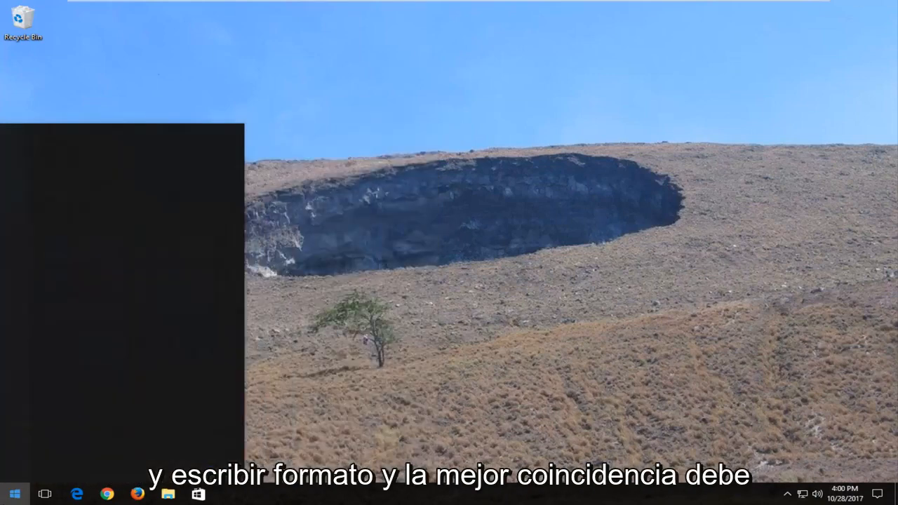
pyautogui.write('form')
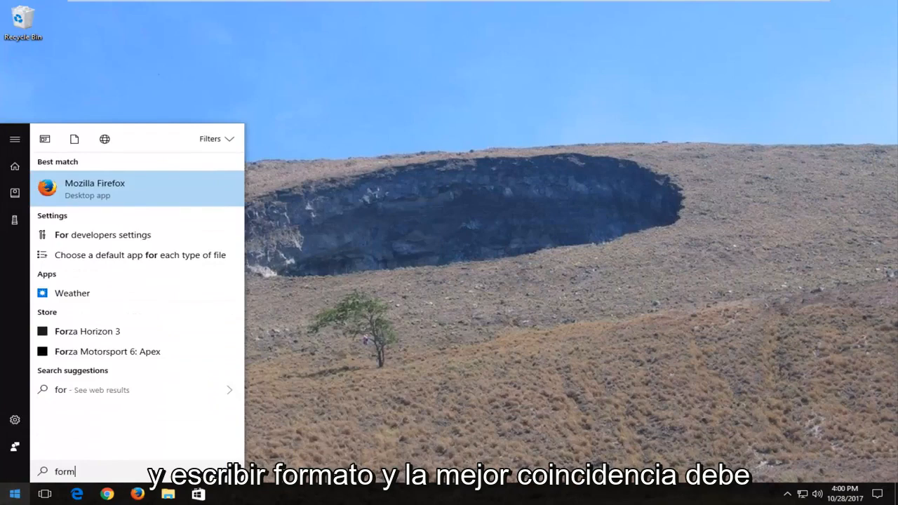
pyautogui.write('at')
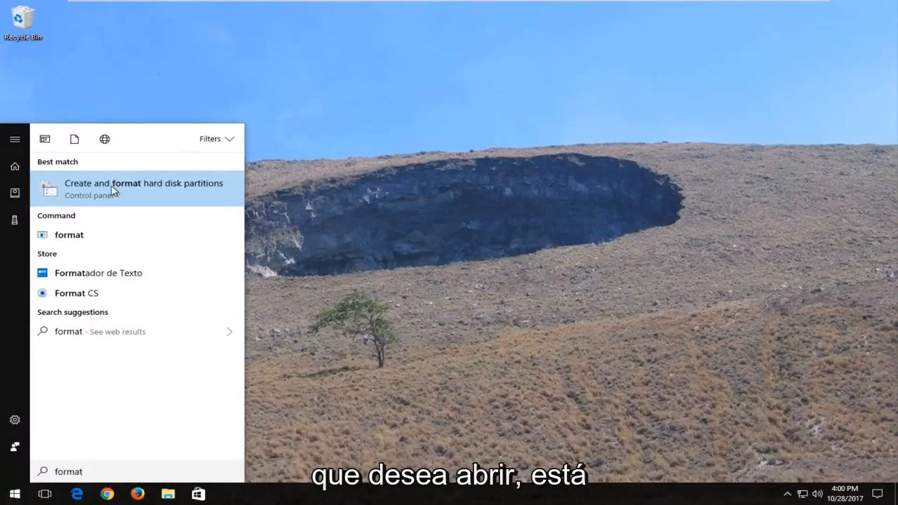
pyautogui.click(144, 188)
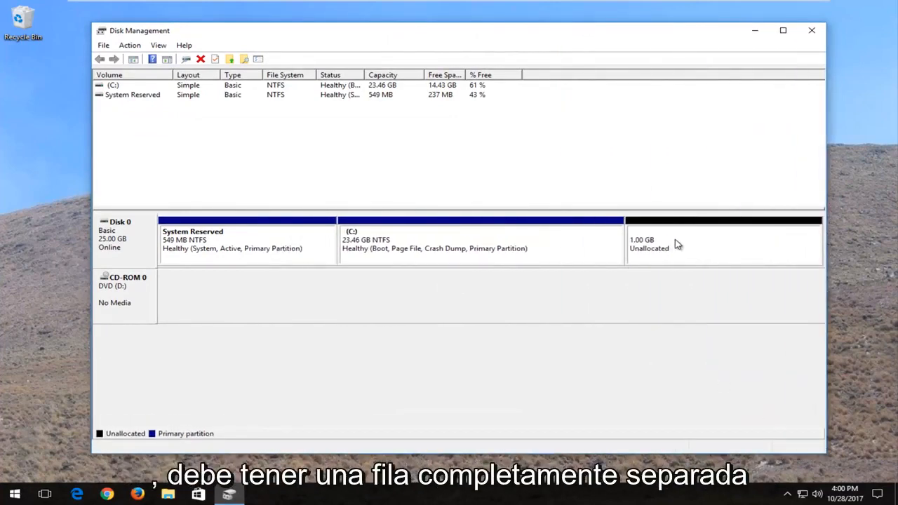
pyautogui.moveTo(570, 309)
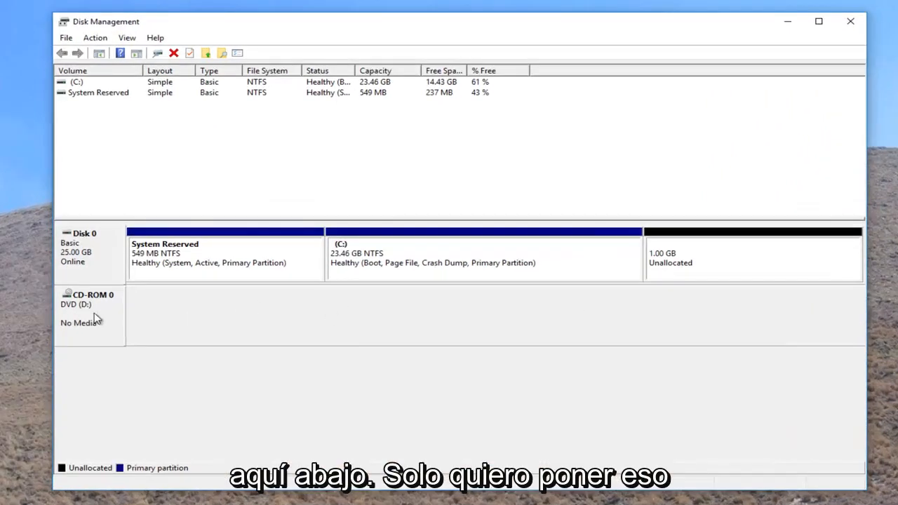
pyautogui.moveTo(309, 351)
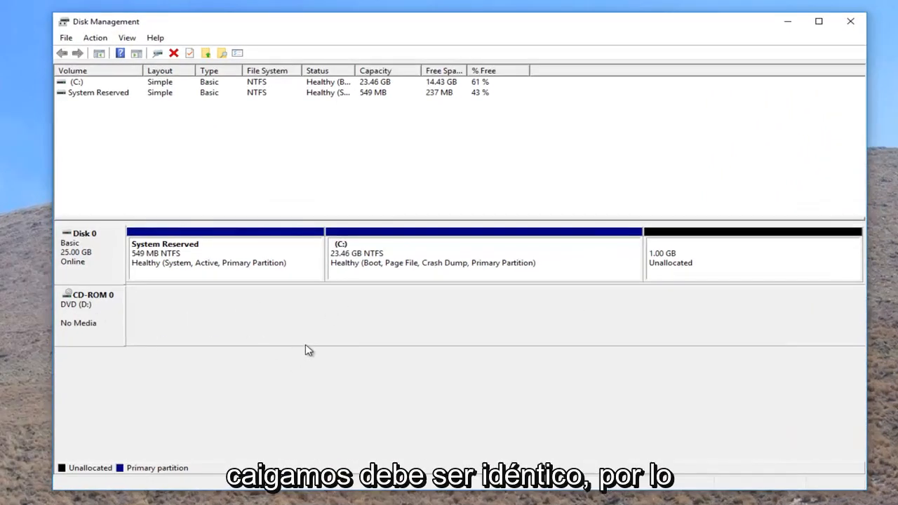
pyautogui.moveTo(674, 281)
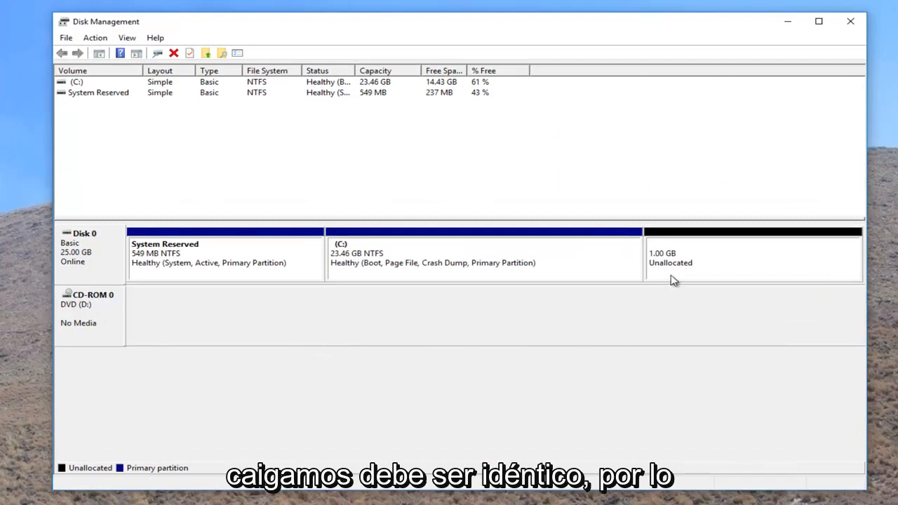
pyautogui.moveTo(679, 254)
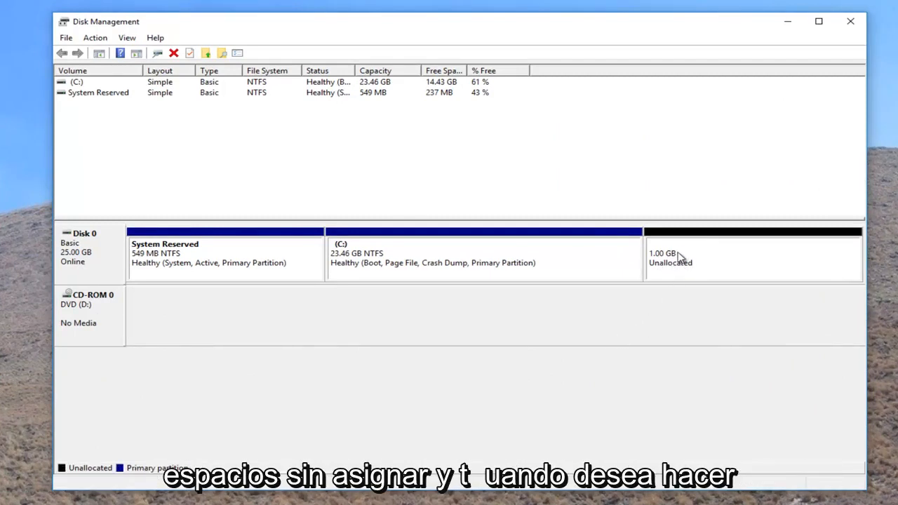
# - Start the New Simple Volume wizard on the 1 GB unallocated space and pass its welcome page
pyautogui.rightClick(680, 255)
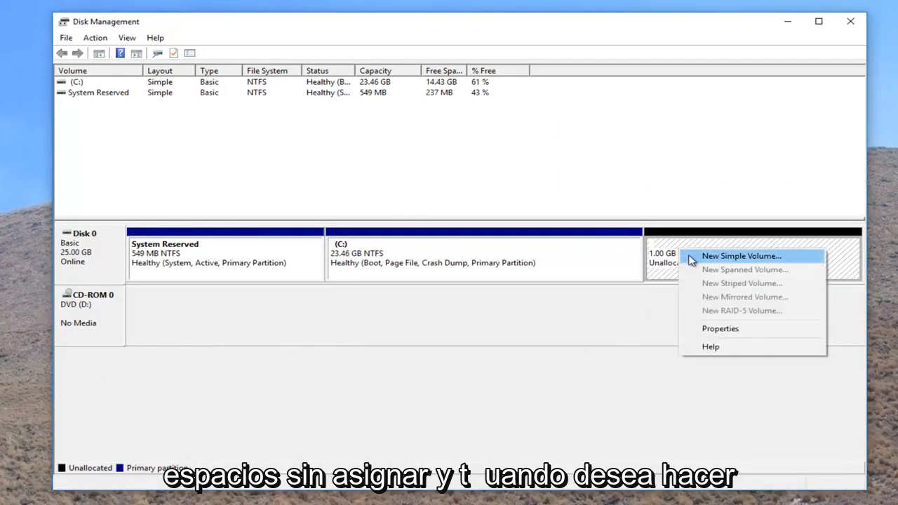
pyautogui.moveTo(699, 260)
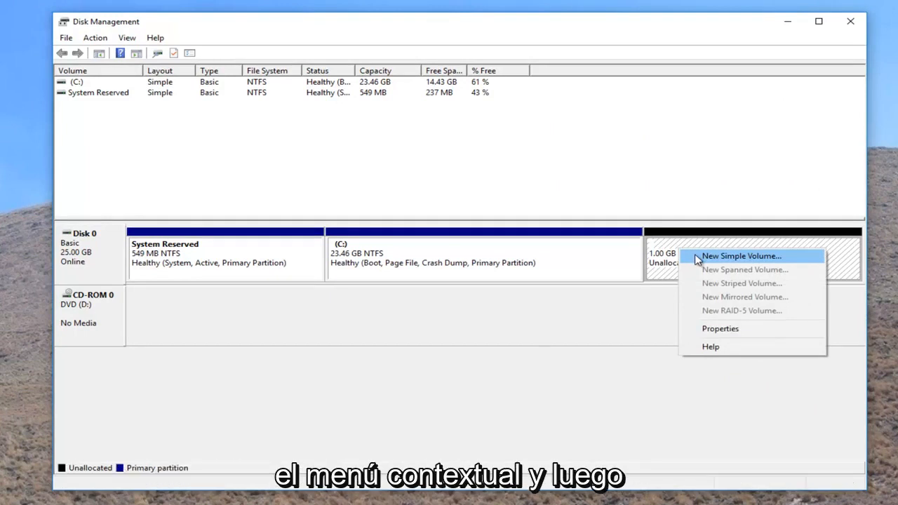
pyautogui.click(741, 255)
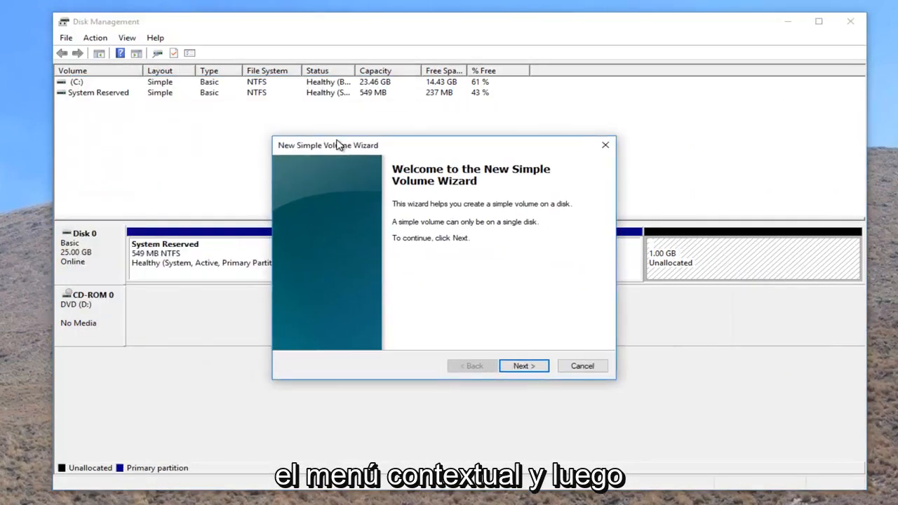
pyautogui.moveTo(344, 181)
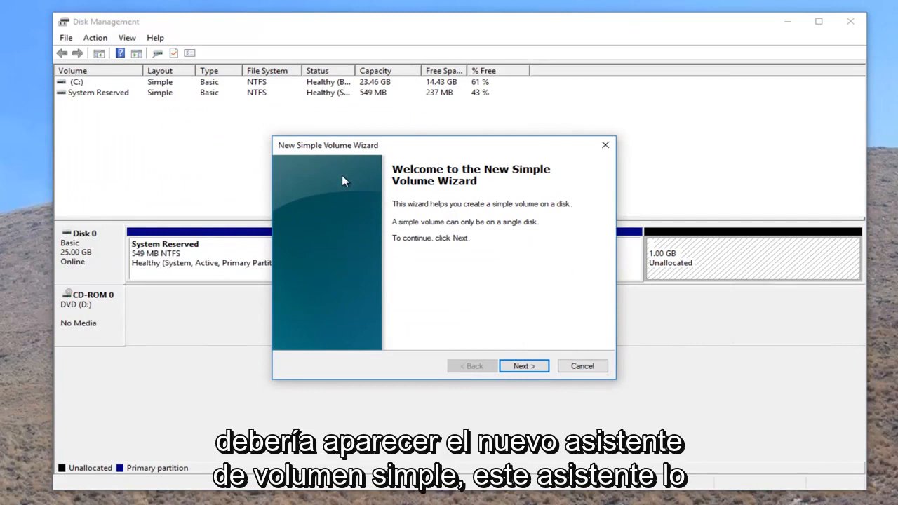
pyautogui.moveTo(400, 218)
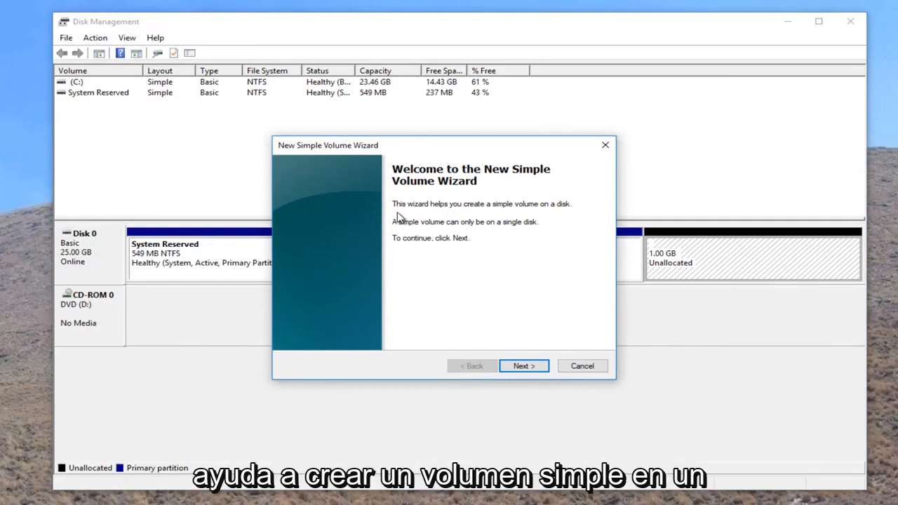
pyautogui.moveTo(403, 233)
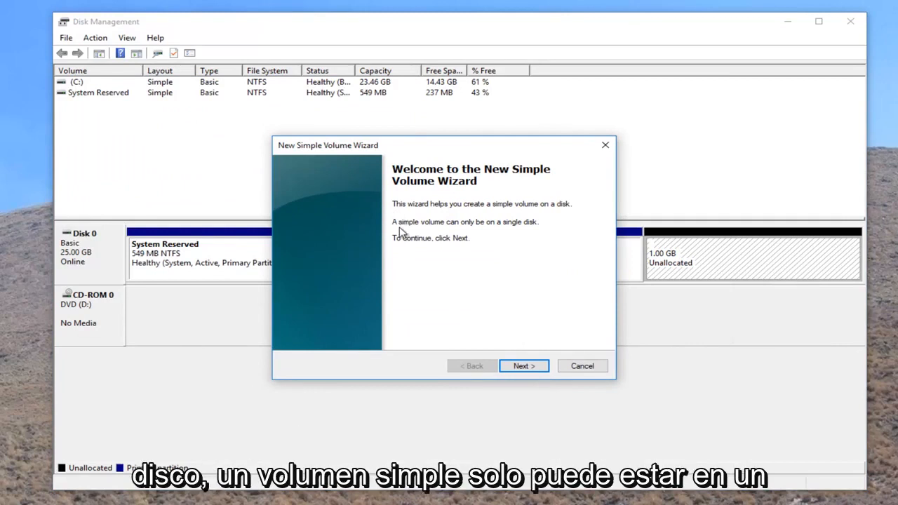
pyautogui.moveTo(452, 264)
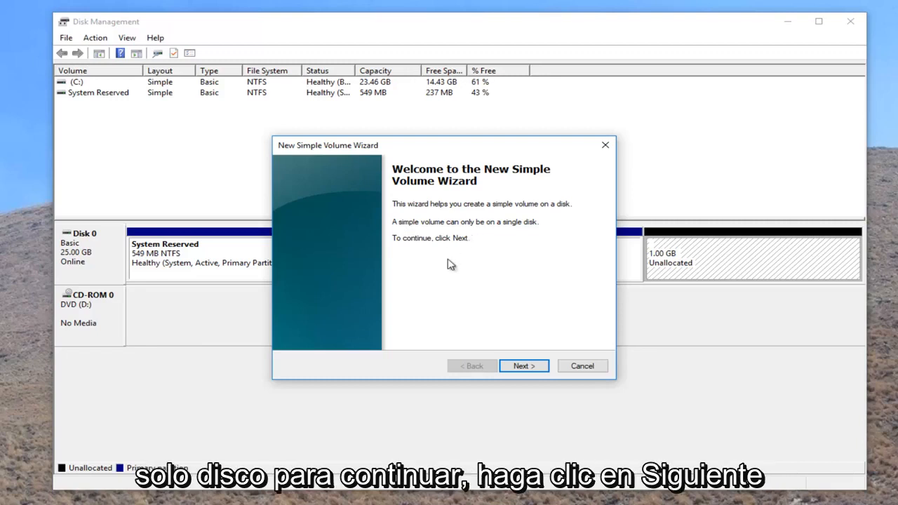
pyautogui.click(524, 365)
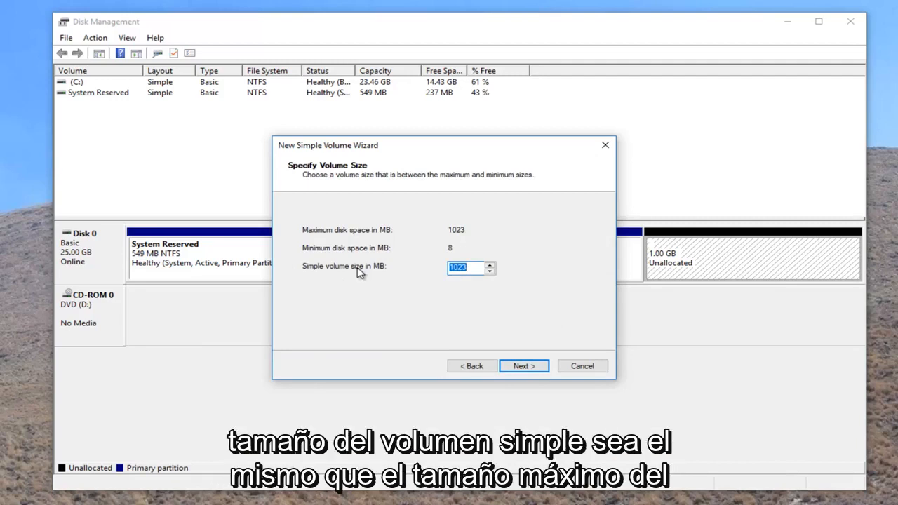
pyautogui.moveTo(356, 232)
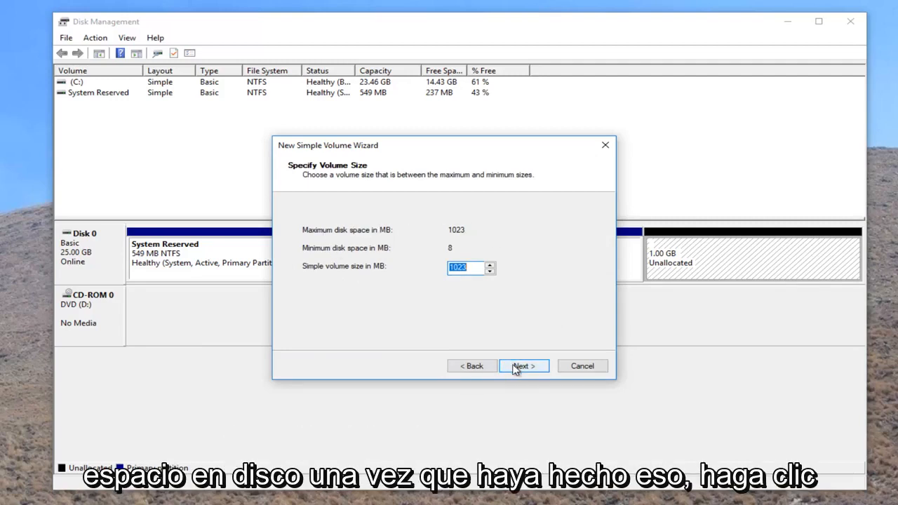
# - Accept the full 1023 MB size and view the drive letter list defaulting to E
pyautogui.click(524, 365)
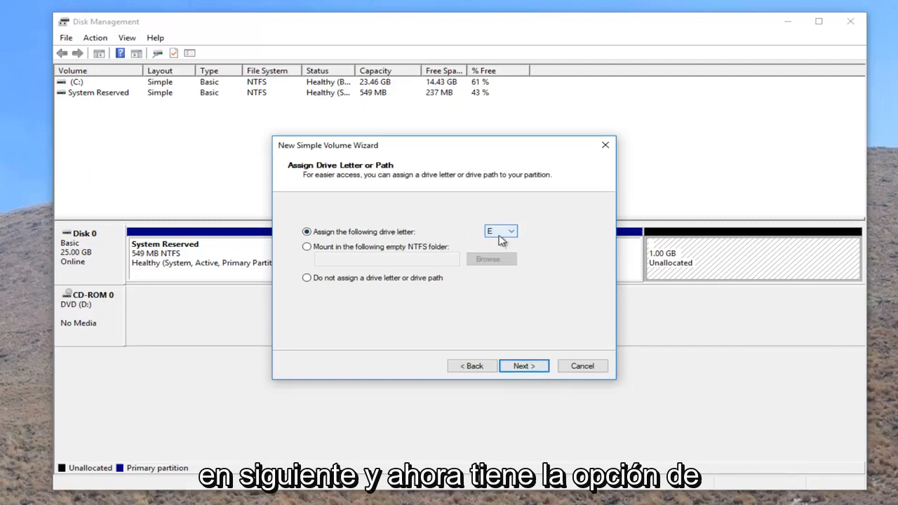
pyautogui.click(511, 230)
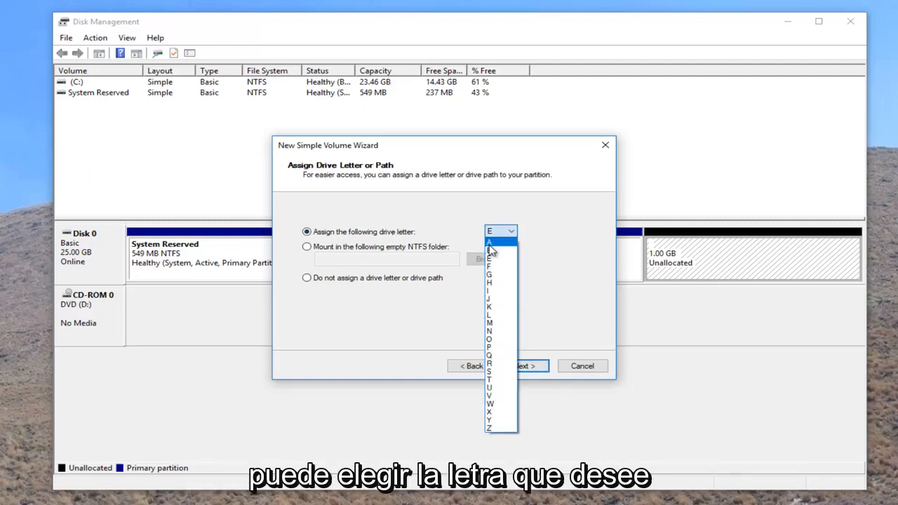
pyautogui.moveTo(449, 230)
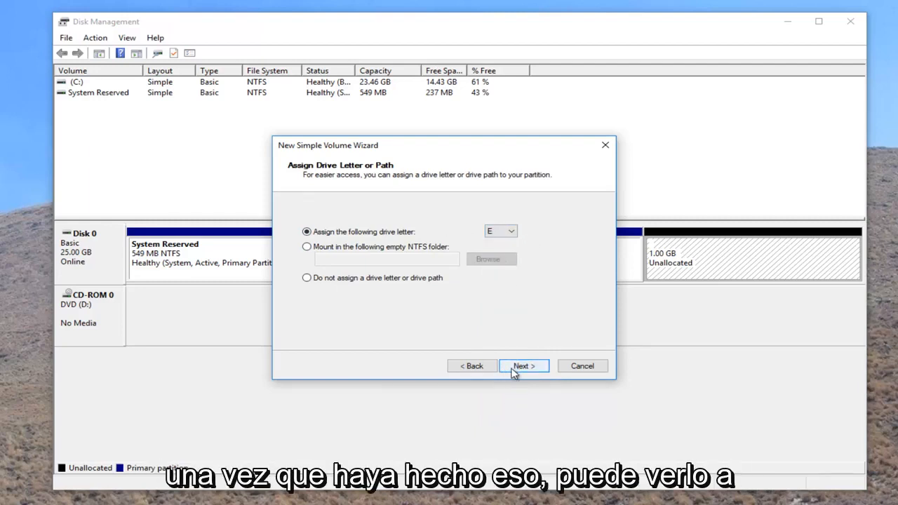
# - Confirm letter E, NTFS quick format labeled New Volume, and finish creating the volume
pyautogui.click(523, 365)
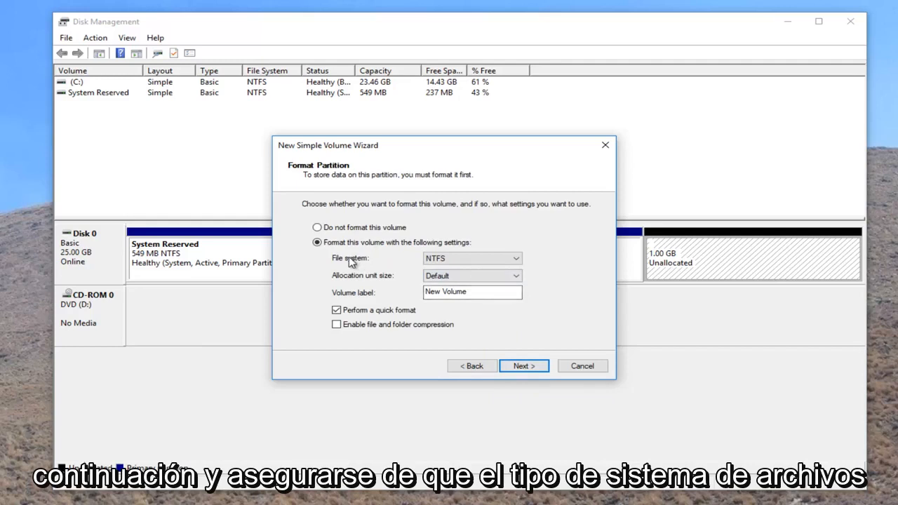
pyautogui.moveTo(393, 280)
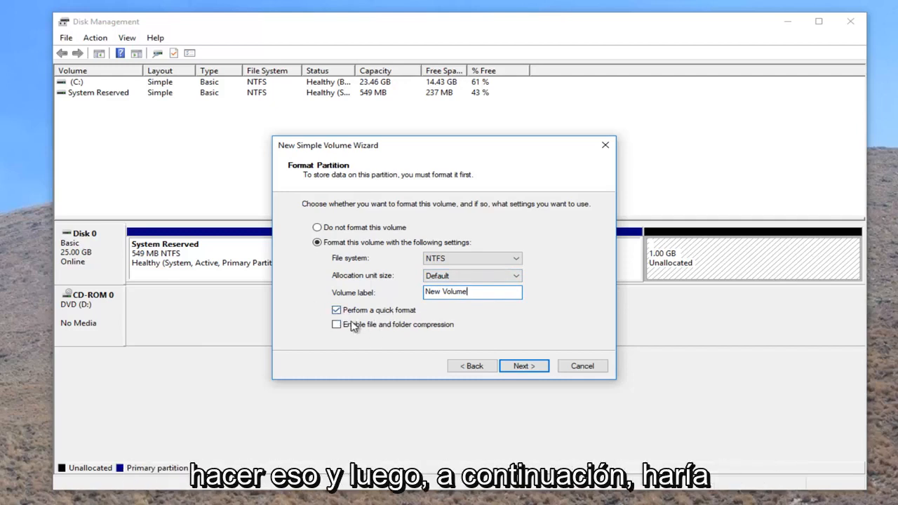
pyautogui.click(524, 365)
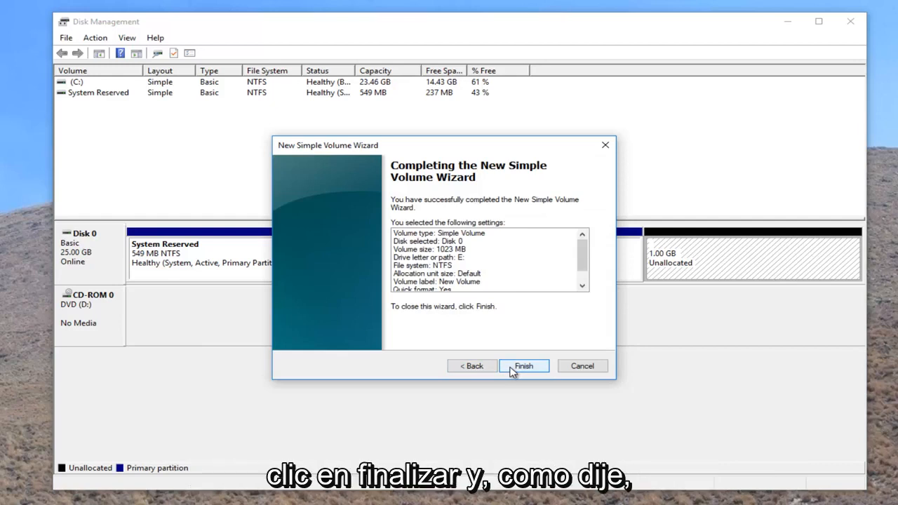
pyautogui.click(524, 365)
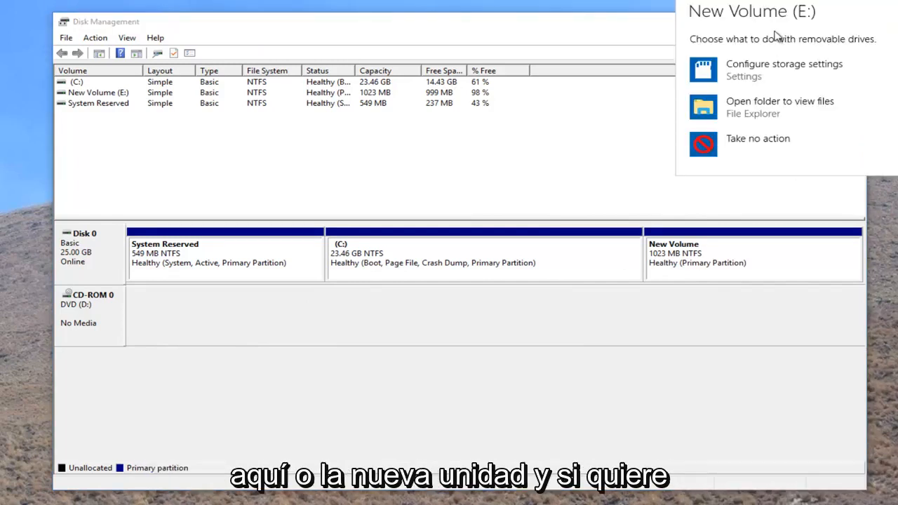
# - Show New Volume (E:) with 999 MB free in File Explorer's This PC
pyautogui.click(780, 101)
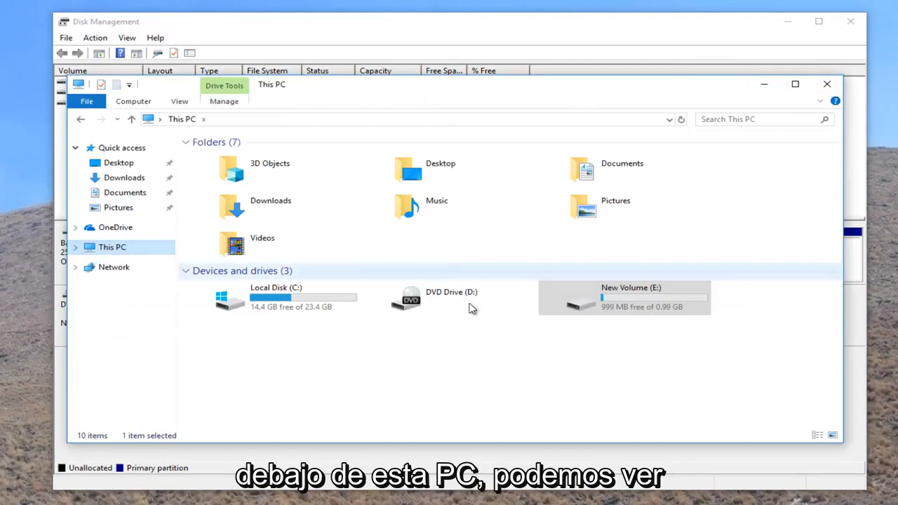
# - Select New Volume (E:) and close This PC, returning to Disk Management
pyautogui.click(274, 297)
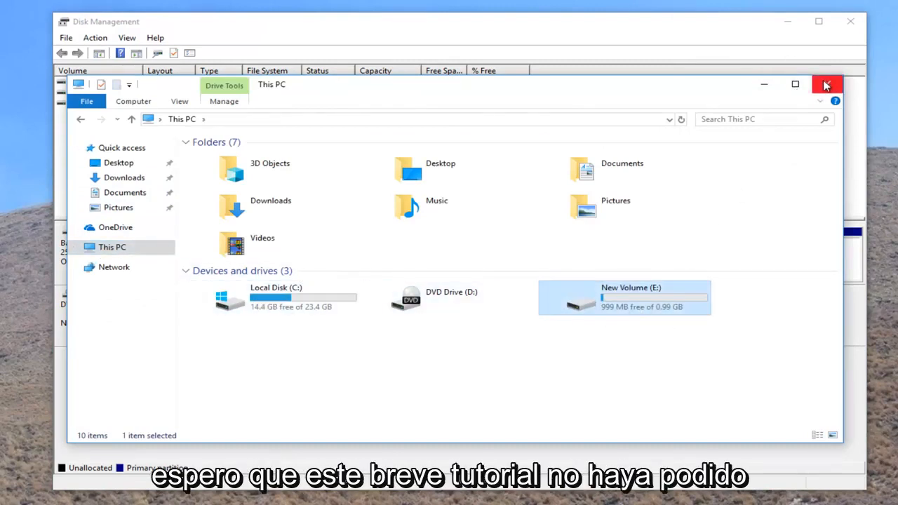
pyautogui.click(826, 84)
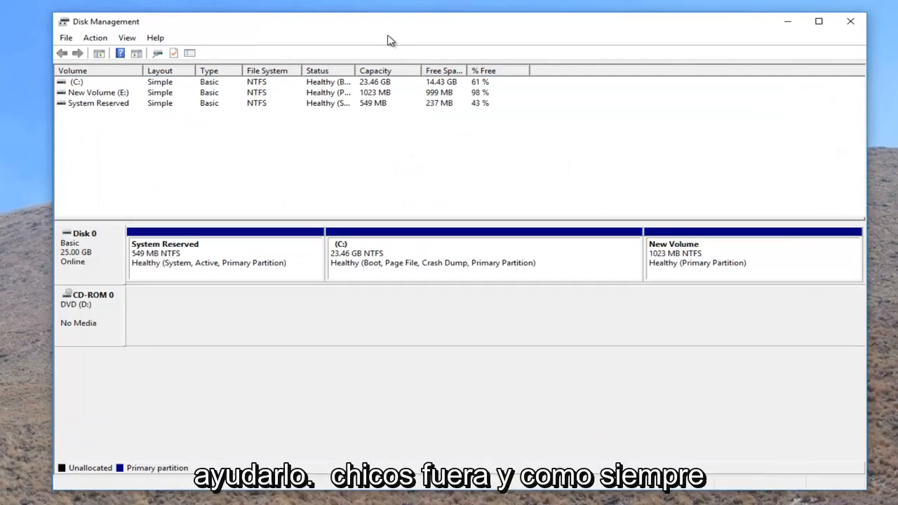